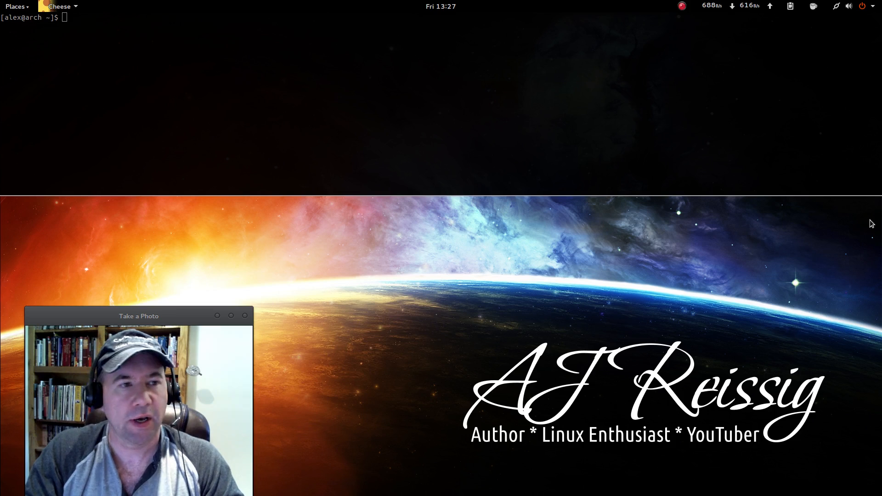
Step: Add the ppa:no1wantdthisname/ppa repository with sudo add-apt-repository and confirm its key import
right_click(596, 83)
text(sudo add-apt-repository ppa:no1wantdthisname/ppa)
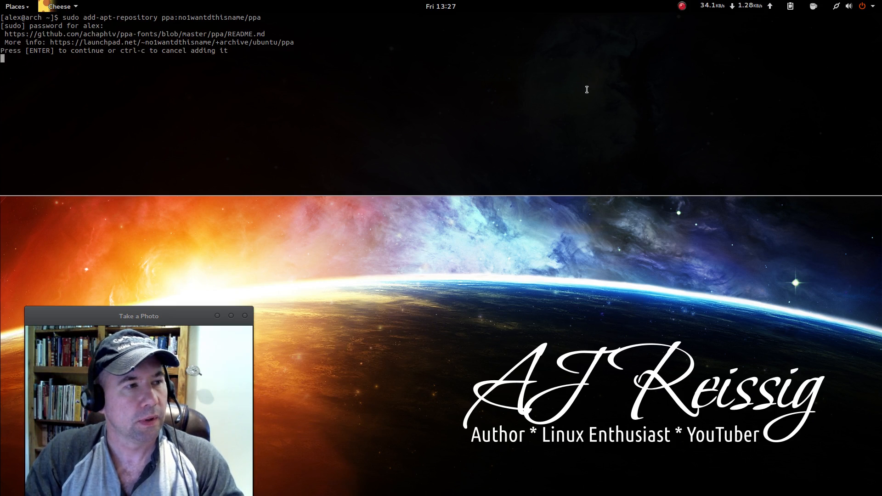
key(Return)
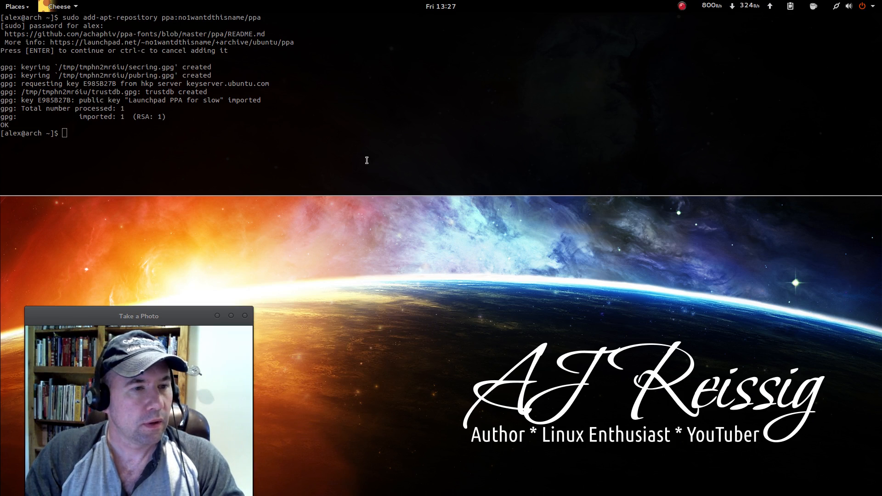
Step: Run sudo apt-get update, then sudo apt-get upgrade to install the PPA's libfreetype6 packages
right_click(366, 160)
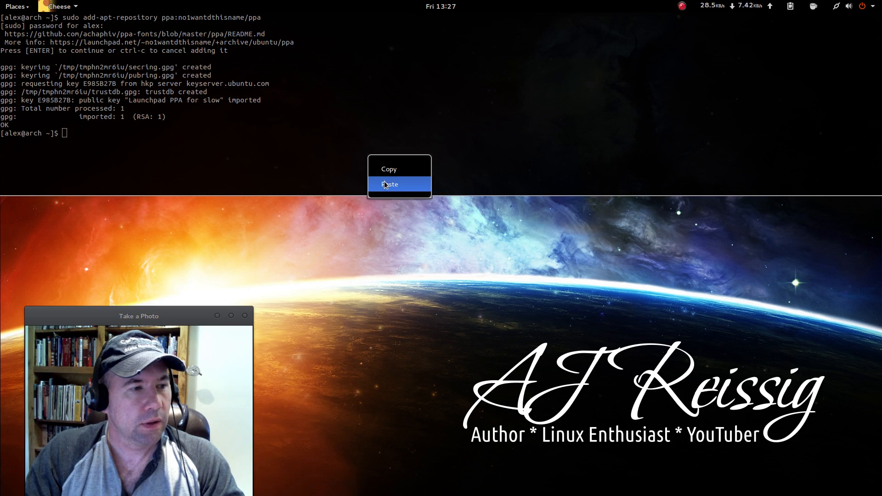
click(389, 184)
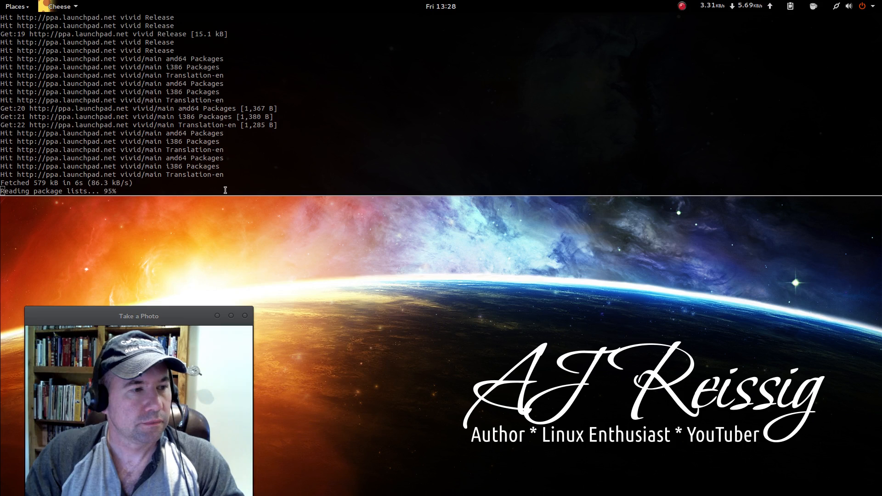
right_click(204, 189)
text(sudo apt-get upgrade)
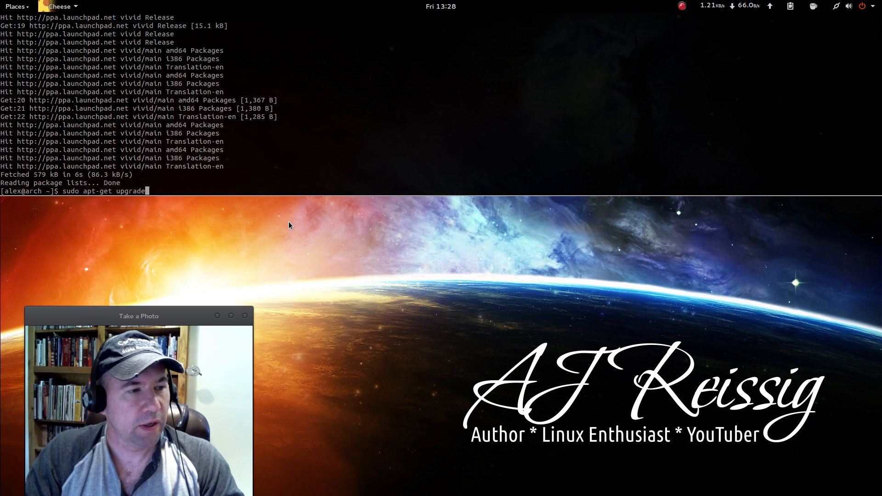
key(Return)
text(y)
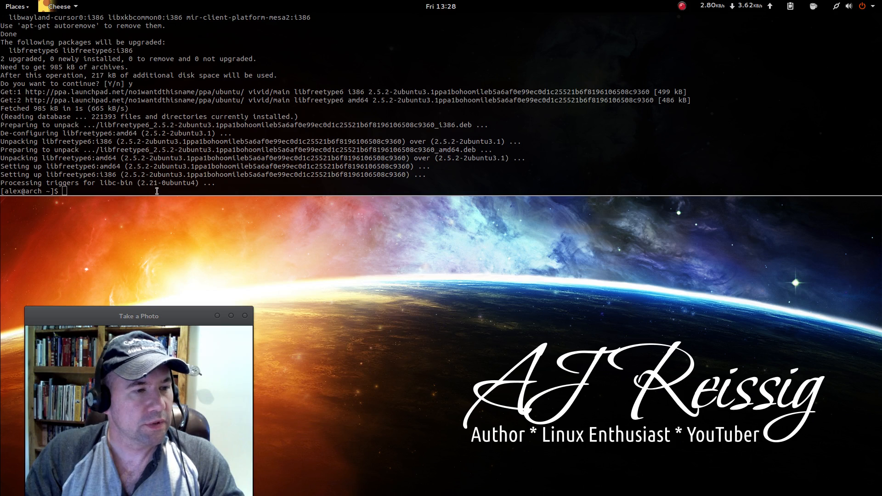
Step: Run 'sudo apt-get install fontconfig-infinality' to install the Infinality fontconfig package
text(sudo apt-get install fontconfig-infinality)
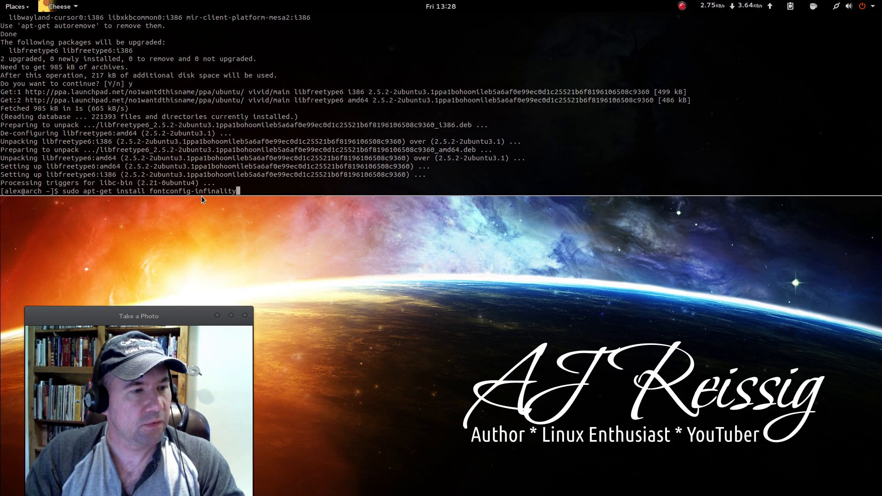
key(Return)
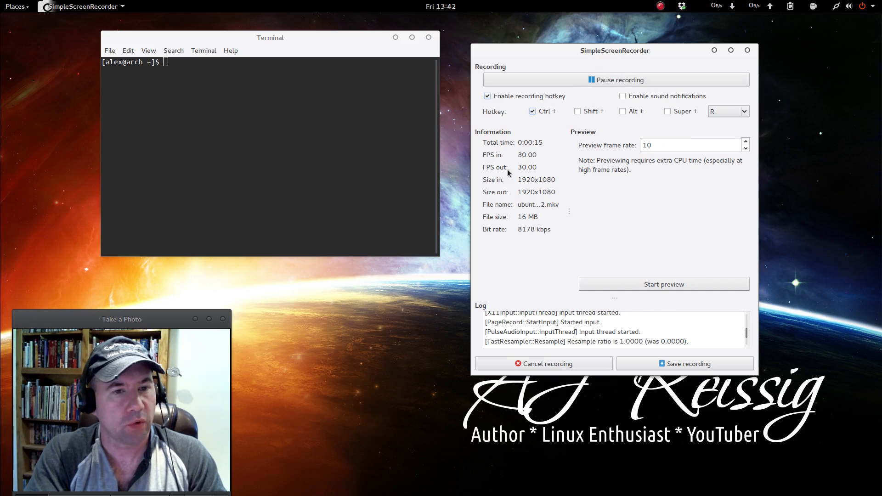
mouse_move(556, 208)
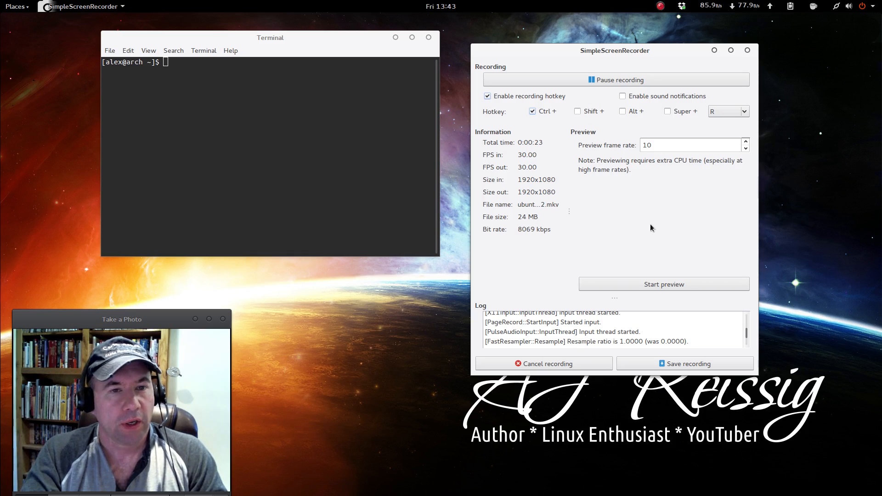
mouse_move(620, 198)
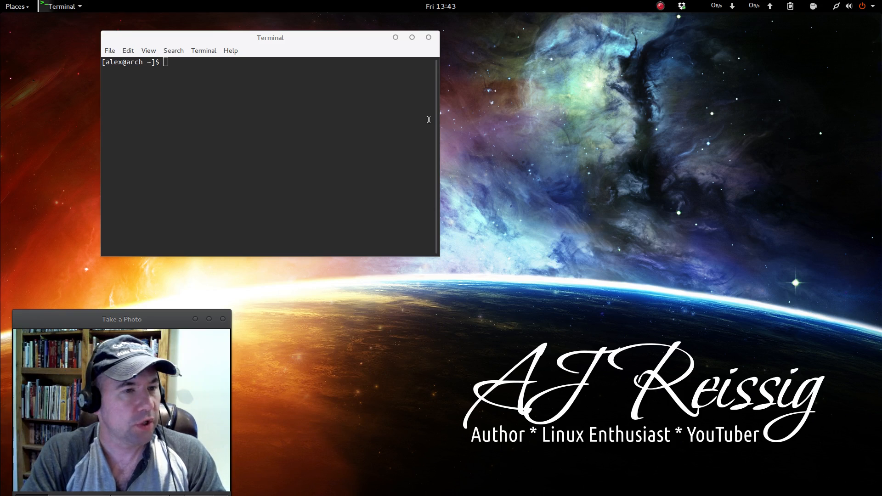
Step: Run the infctl.sh setstyle script and choose option 3, the linux style
text(sudo bash /etc/fonts/infinality/infctl.sh setstyle)
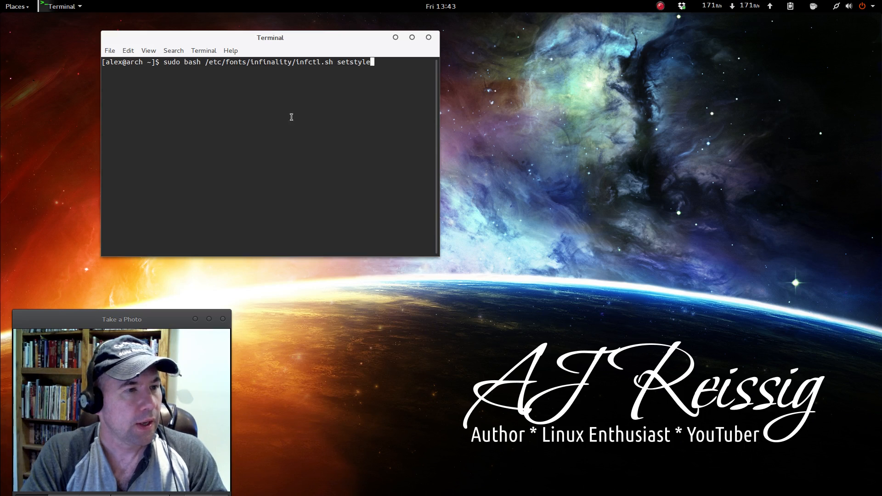
mouse_move(180, 75)
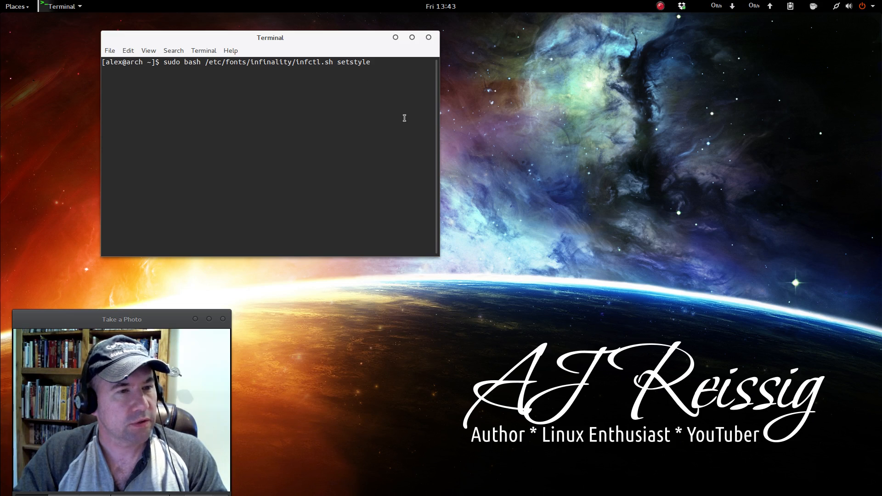
key(Return)
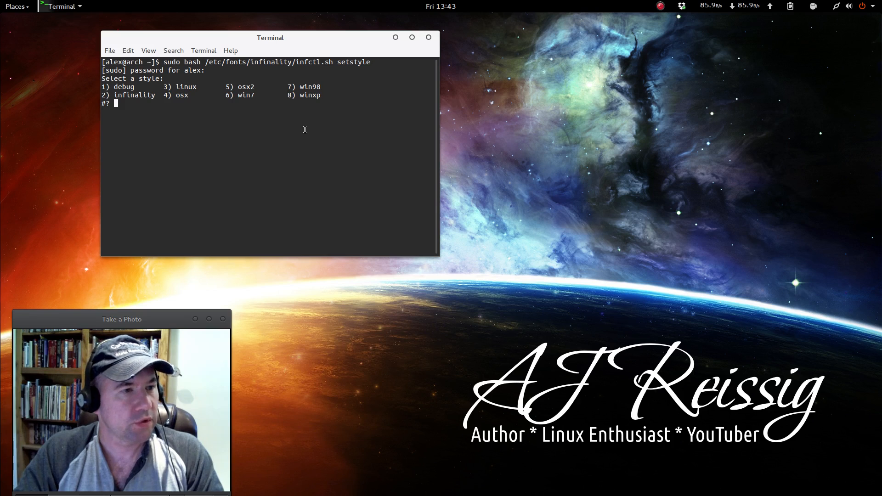
text(3)
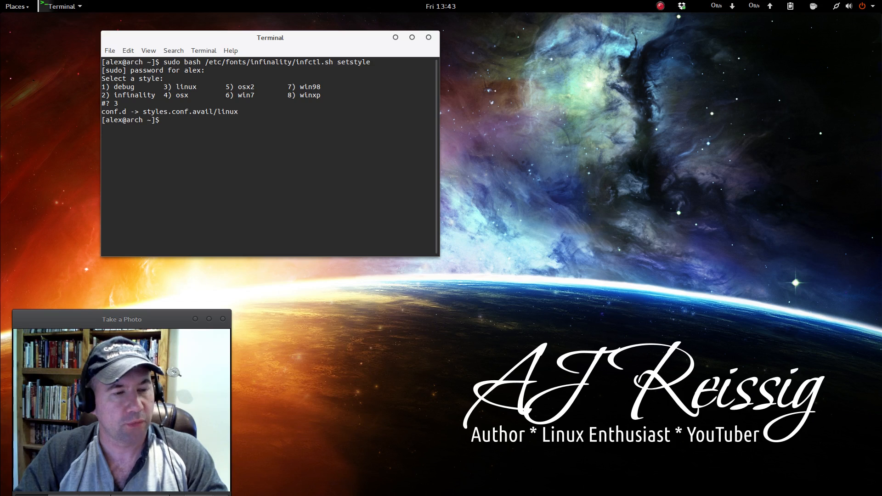
mouse_move(602, 82)
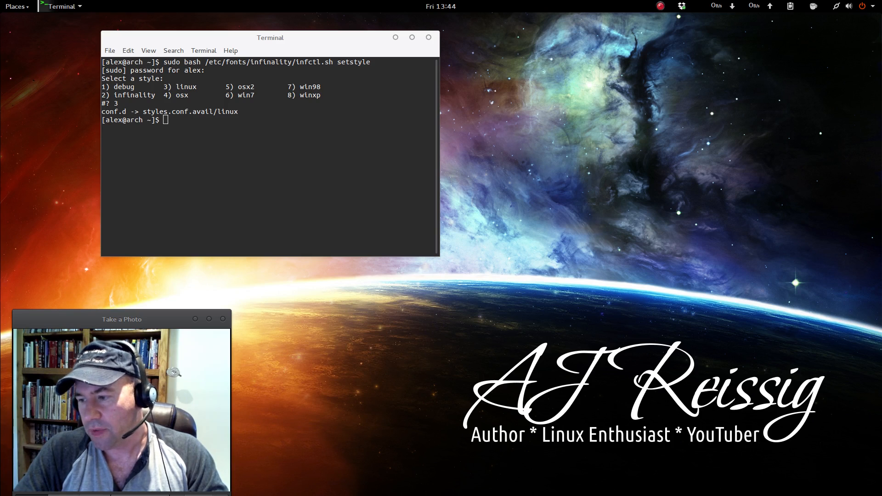
mouse_move(302, 134)
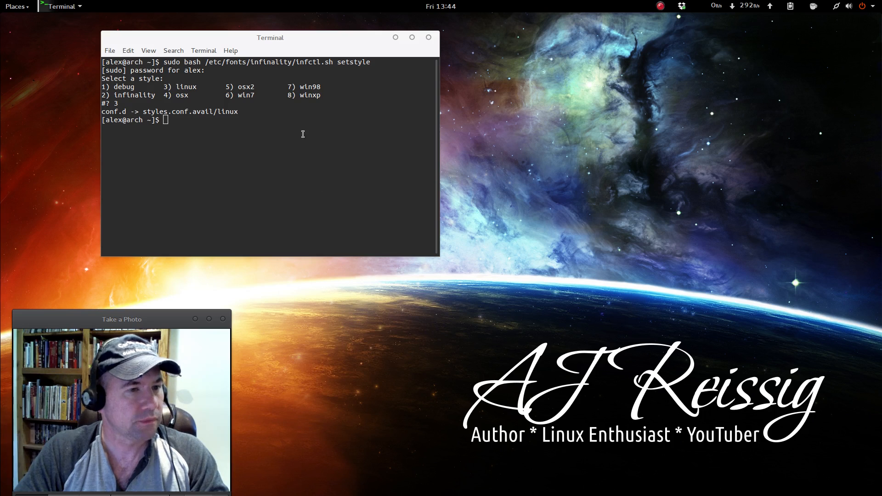
Step: Open /etc/profile.d/infinality-settings.sh in gedit as root and scroll to the USE_STYLE examples
text(sudo -H gedit /etc/profile.d/infinality-settings.sh)
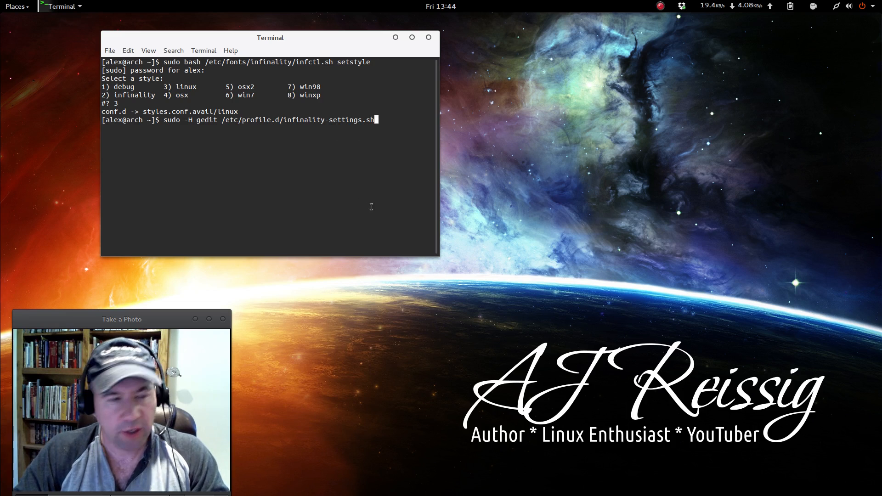
key(Return)
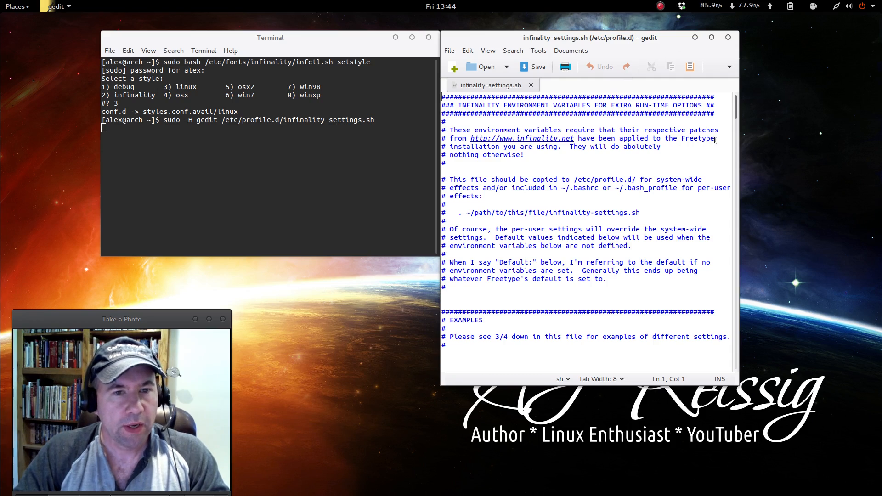
scroll(down, 3)
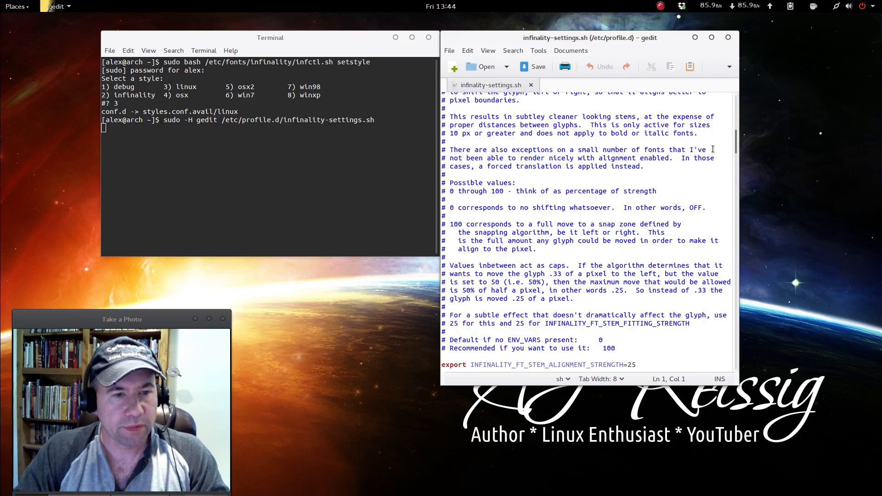
scroll(down, 3)
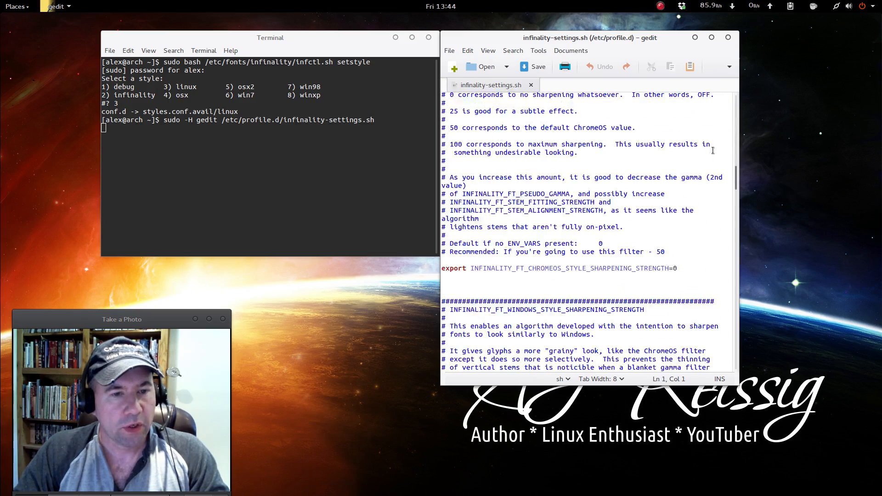
scroll(down, 3)
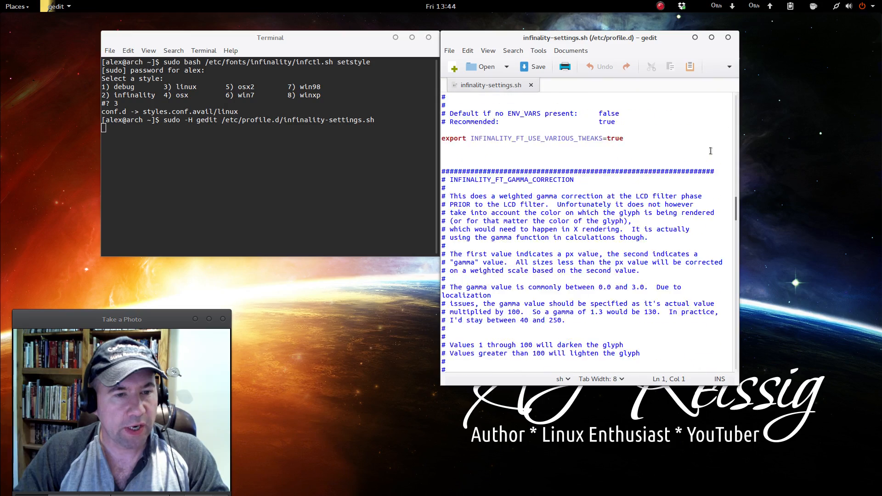
scroll(down, 3)
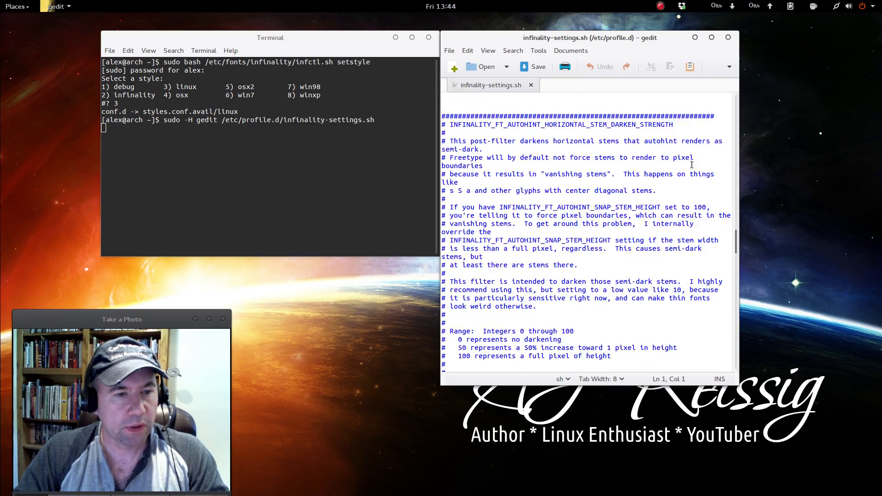
scroll(down, 3)
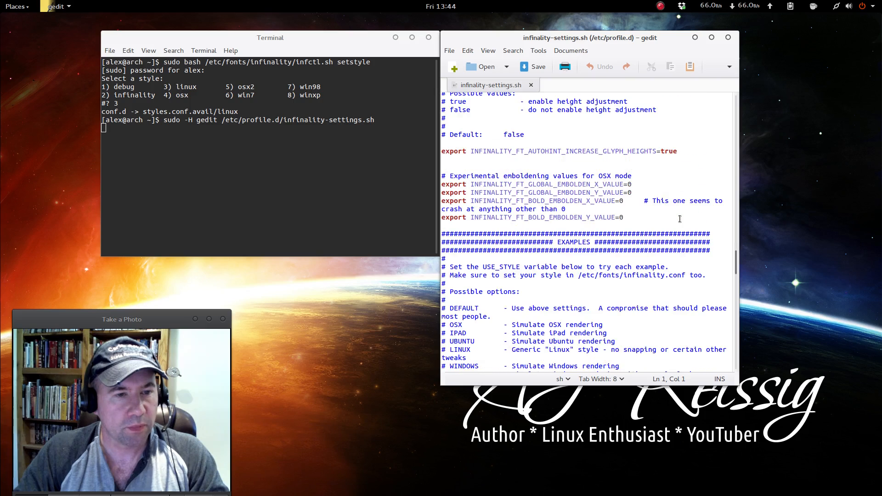
scroll(down, 3)
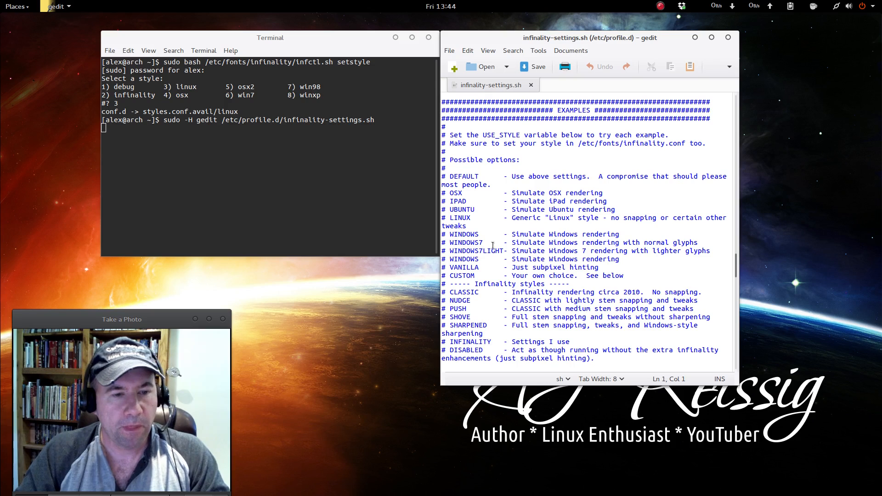
mouse_move(473, 201)
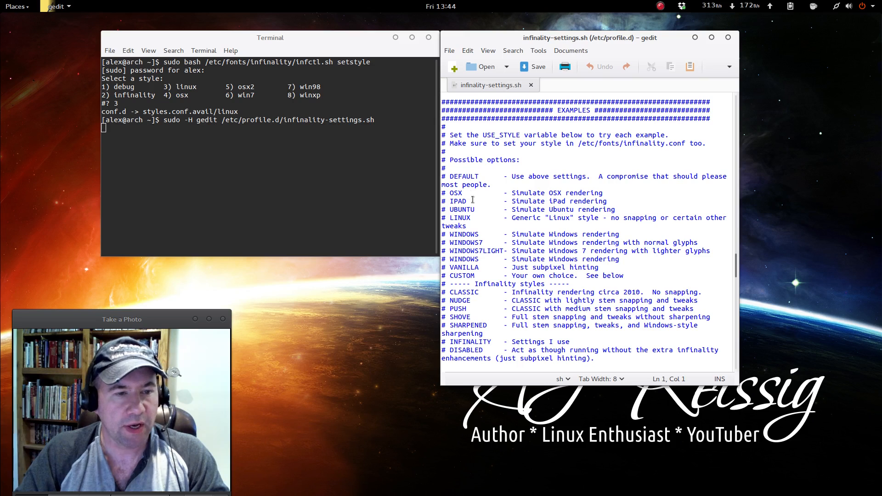
mouse_move(483, 254)
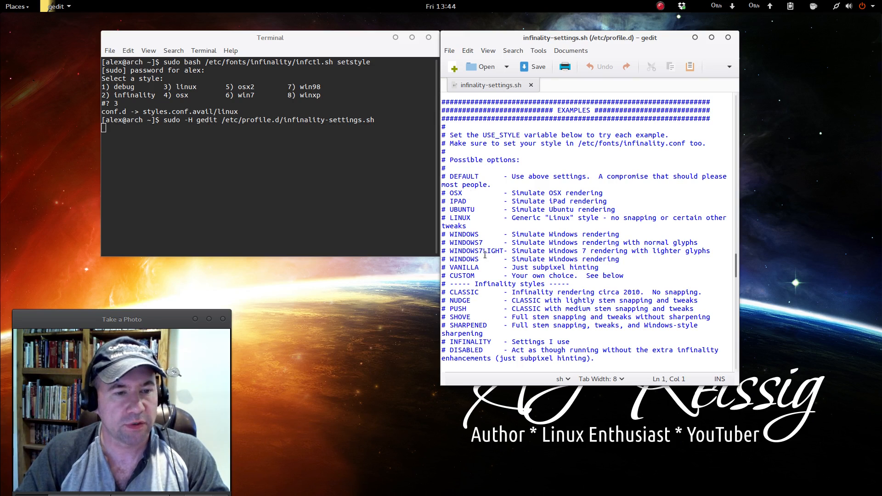
scroll(down, 3)
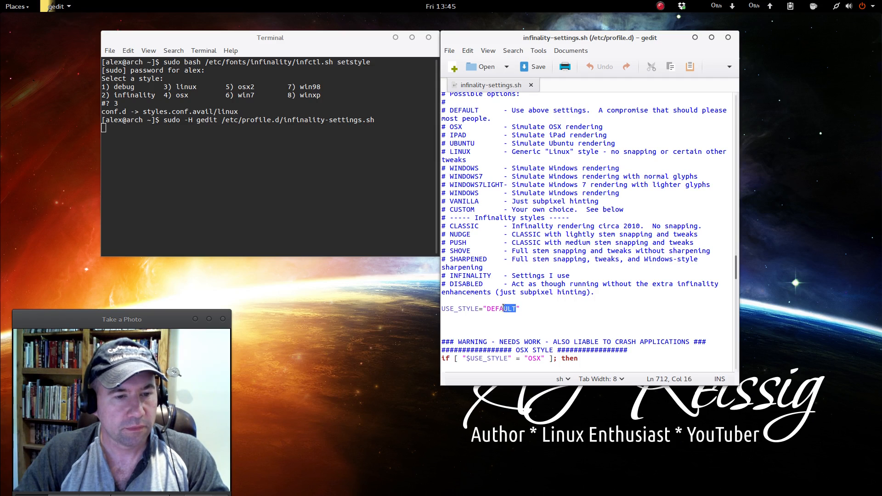
Step: Paste NUDGE over DEFAULT in USE_STYLE, save the file and close gedit
right_click(499, 308)
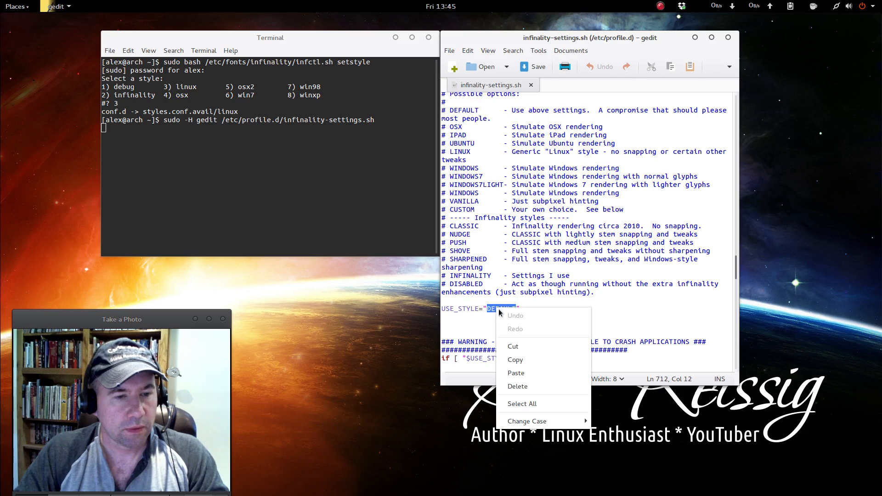
mouse_move(514, 373)
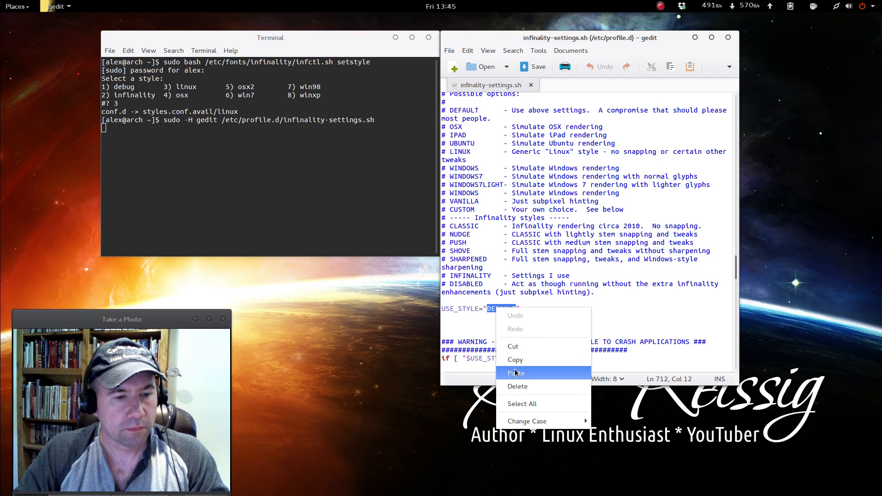
click(516, 373)
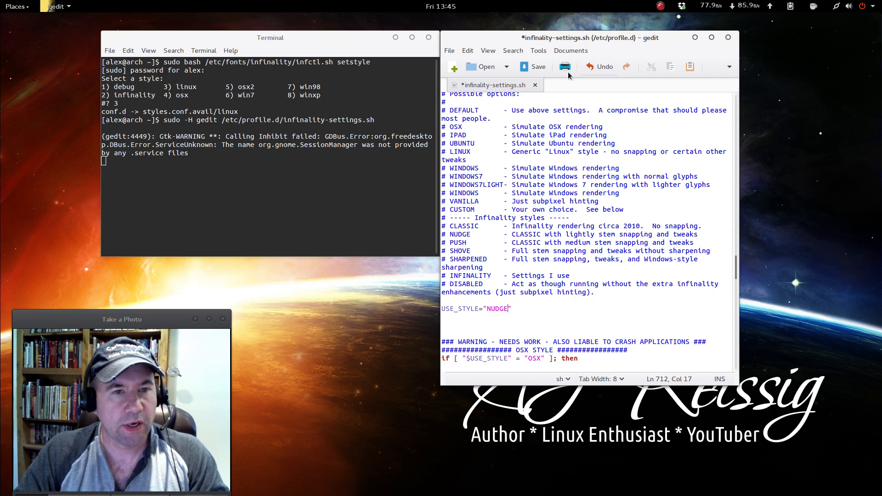
click(531, 66)
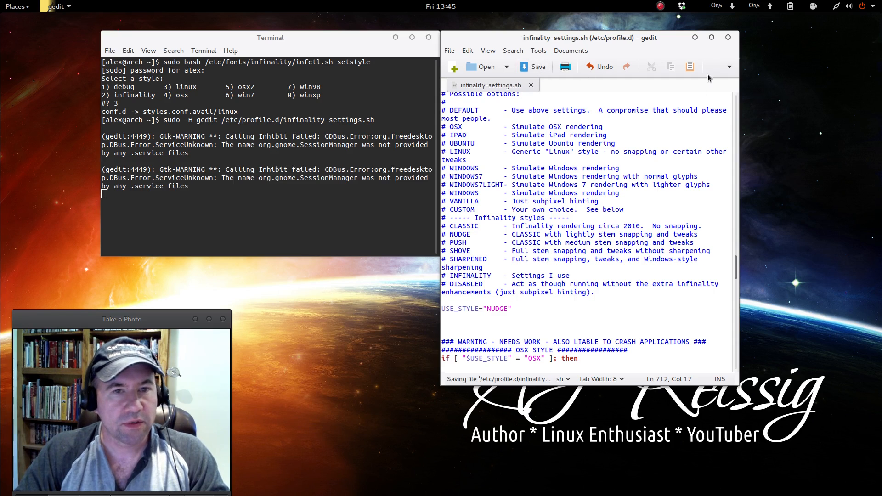
click(727, 38)
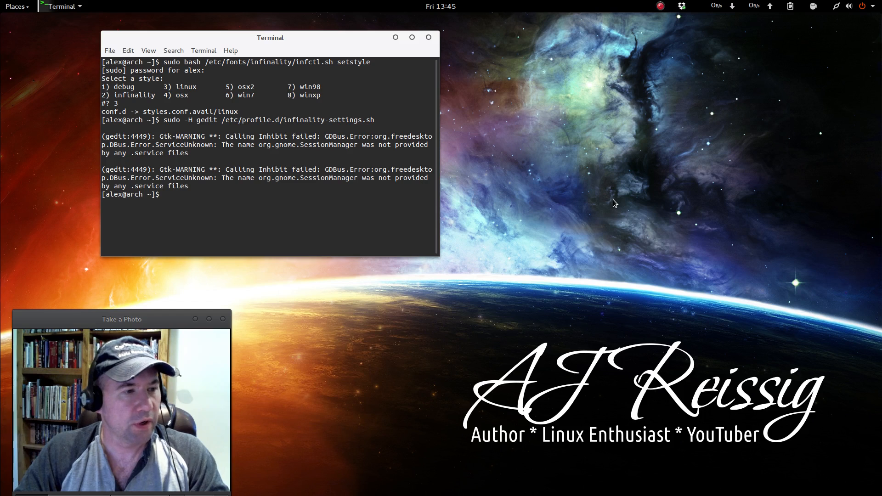
mouse_move(335, 215)
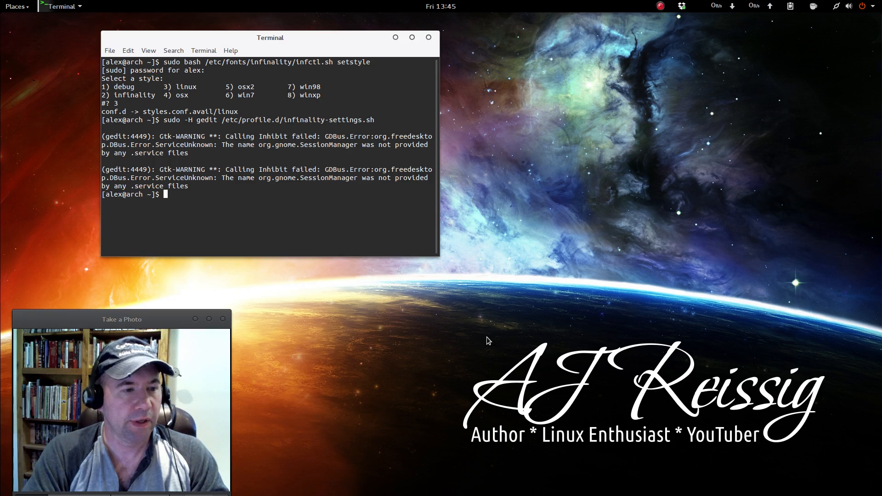
mouse_move(562, 352)
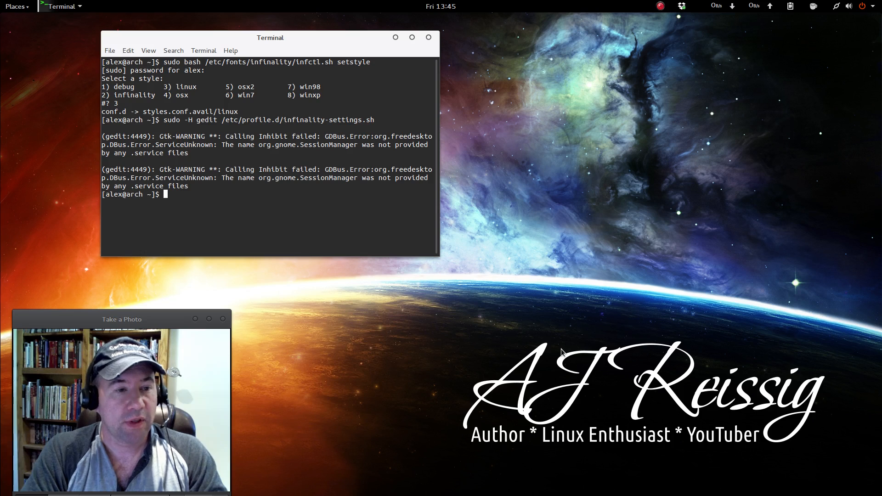
mouse_move(631, 311)
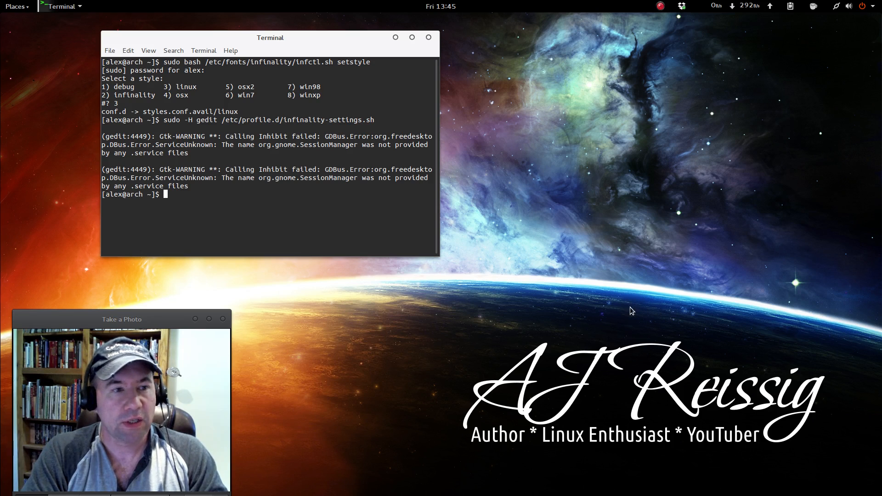
mouse_move(444, 370)
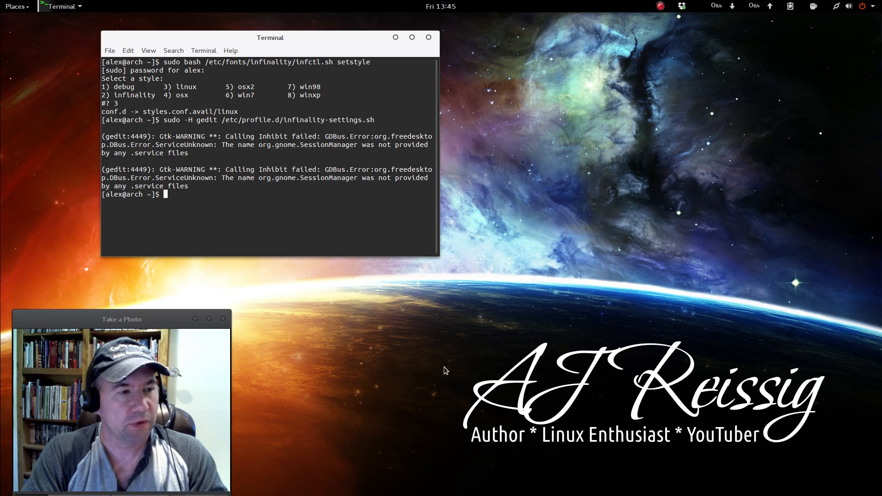
mouse_move(529, 240)
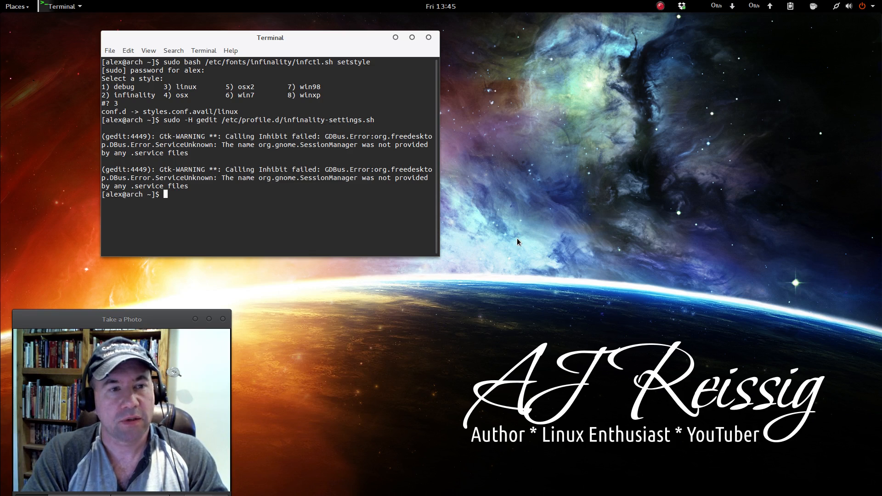
mouse_move(581, 252)
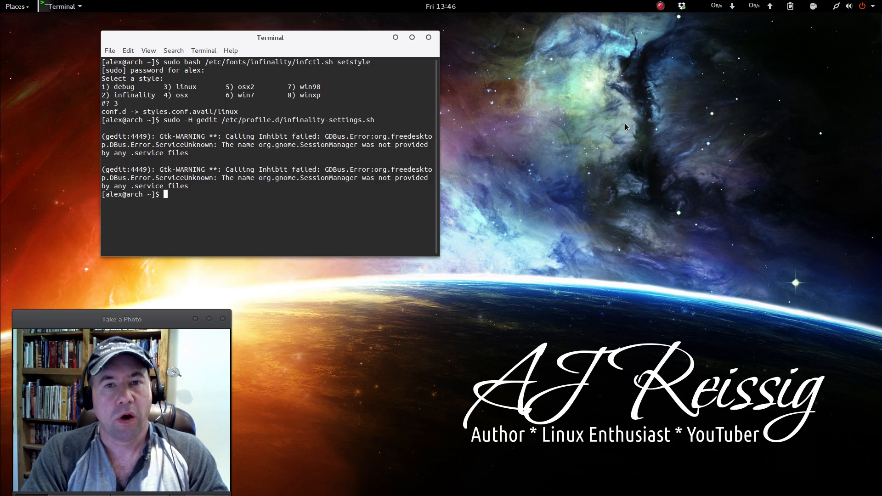
mouse_move(628, 109)
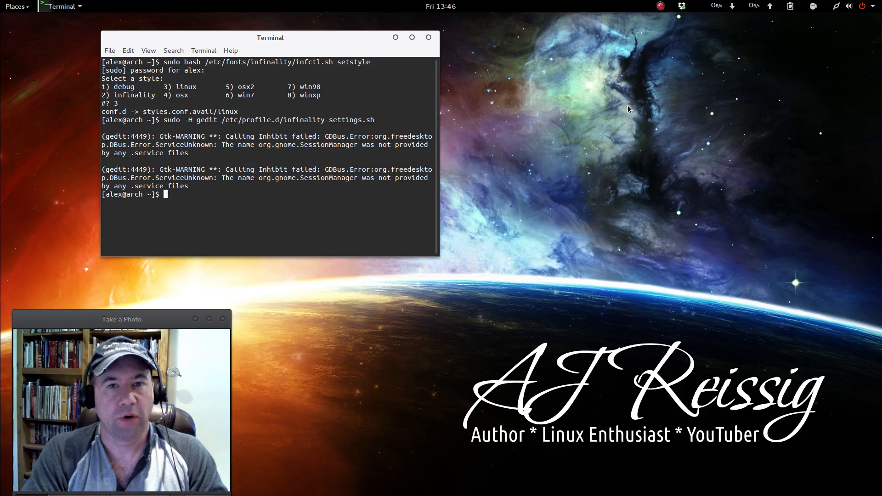